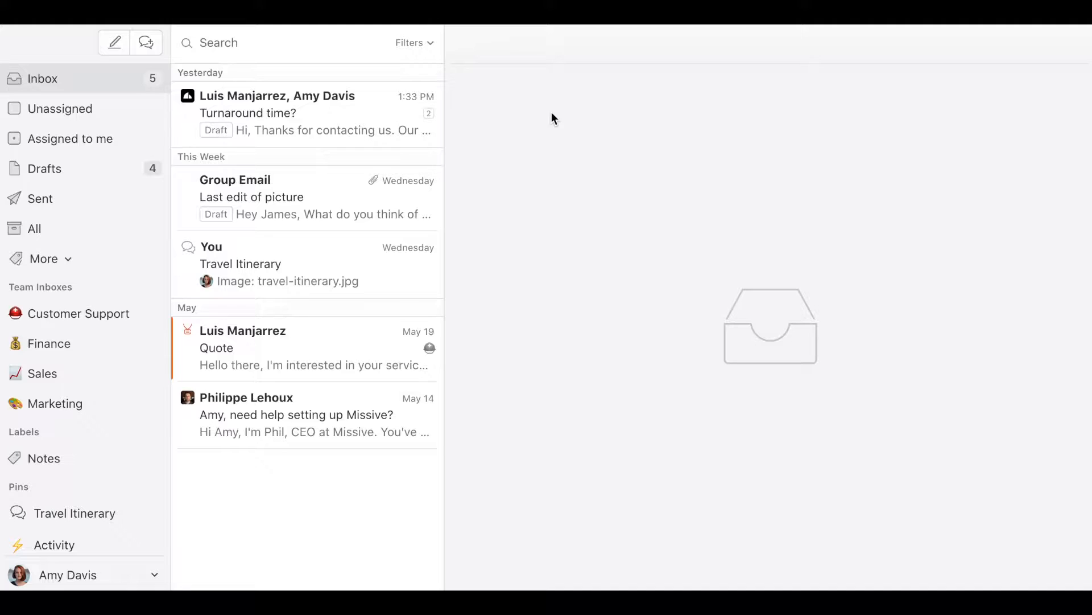
mouse_move(530, 158)
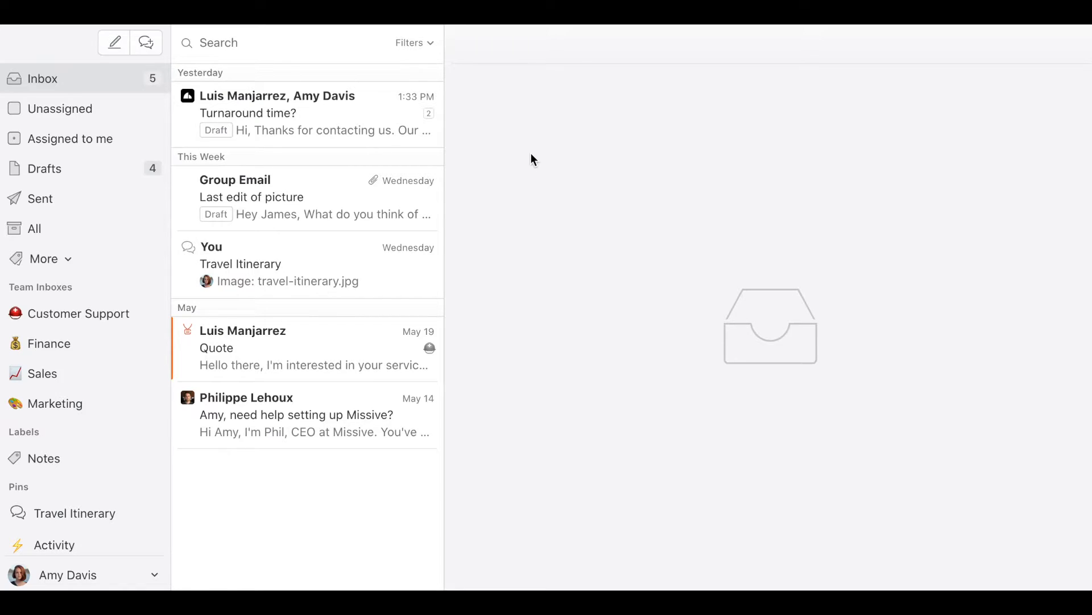
mouse_move(322, 70)
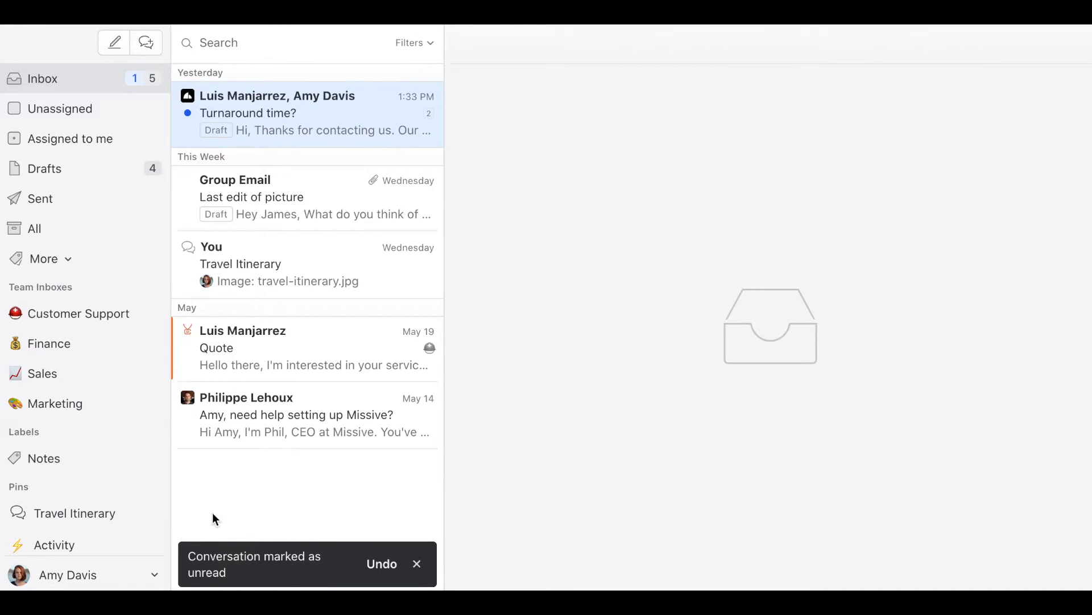
mouse_move(382, 272)
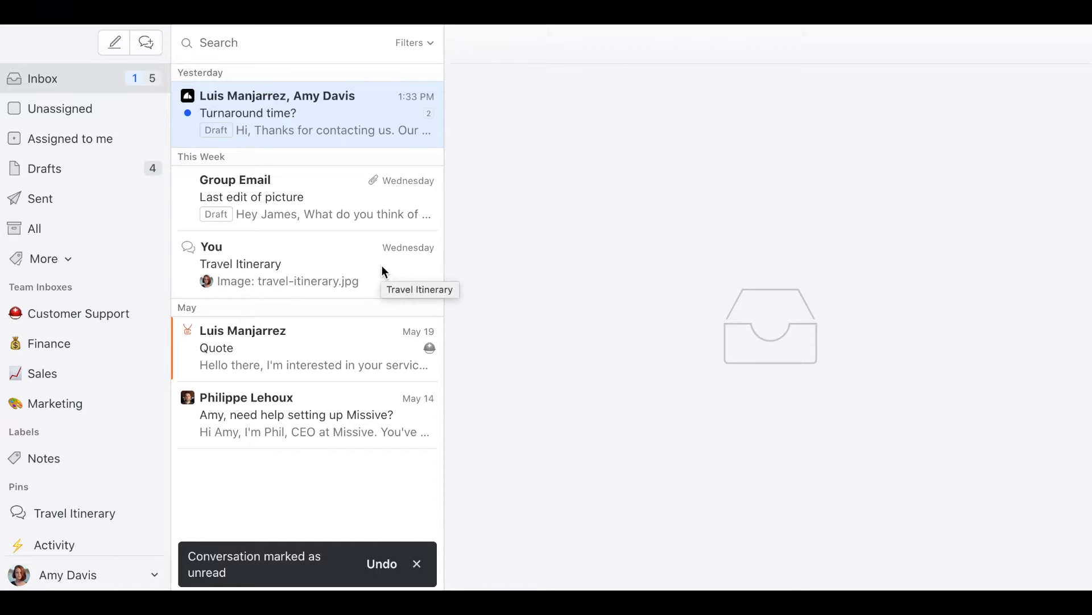
mouse_move(425, 127)
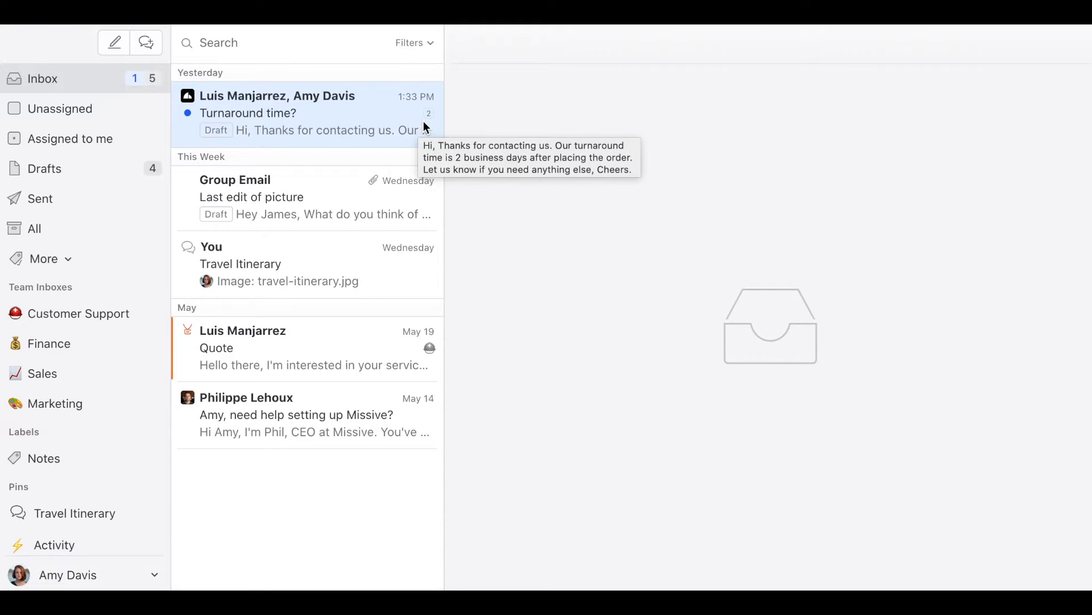
mouse_move(434, 128)
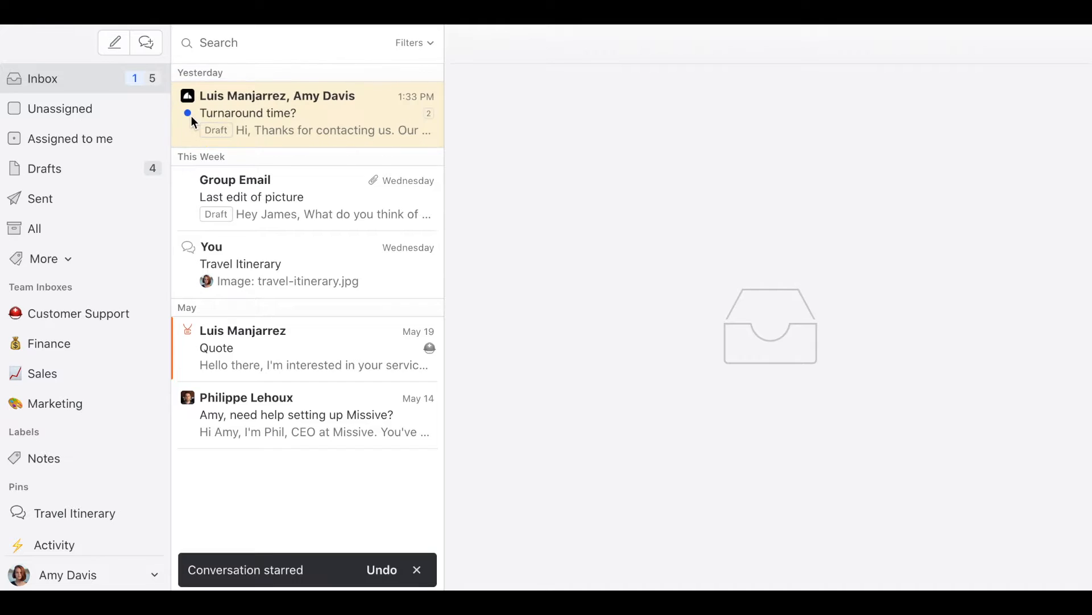
mouse_move(186, 555)
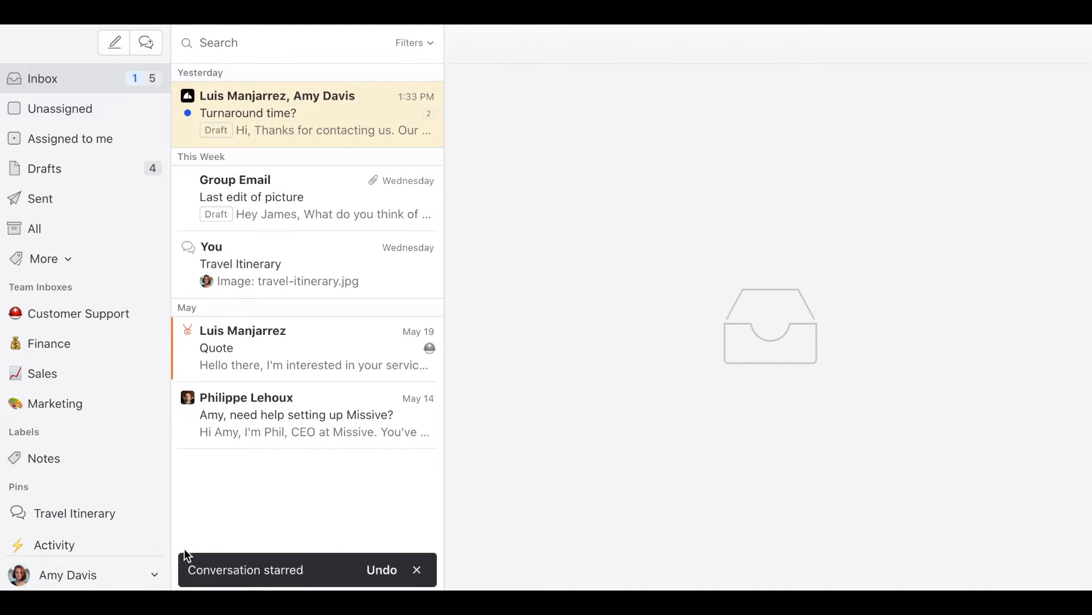
mouse_move(176, 533)
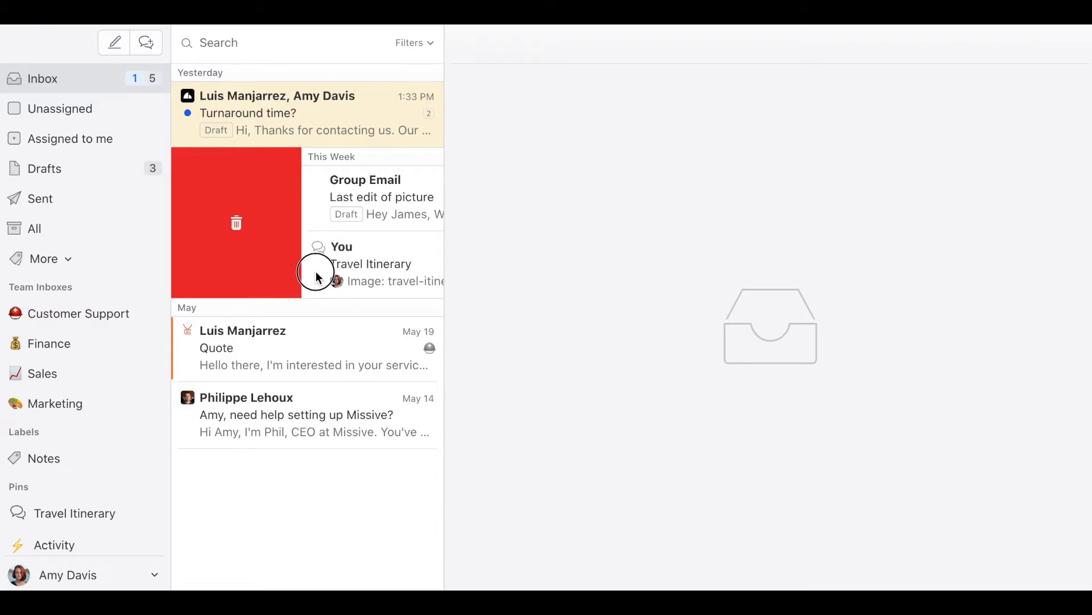
Trash the two This Week conversations, leaving an inbox count of 3, and open the account menu
click(68, 575)
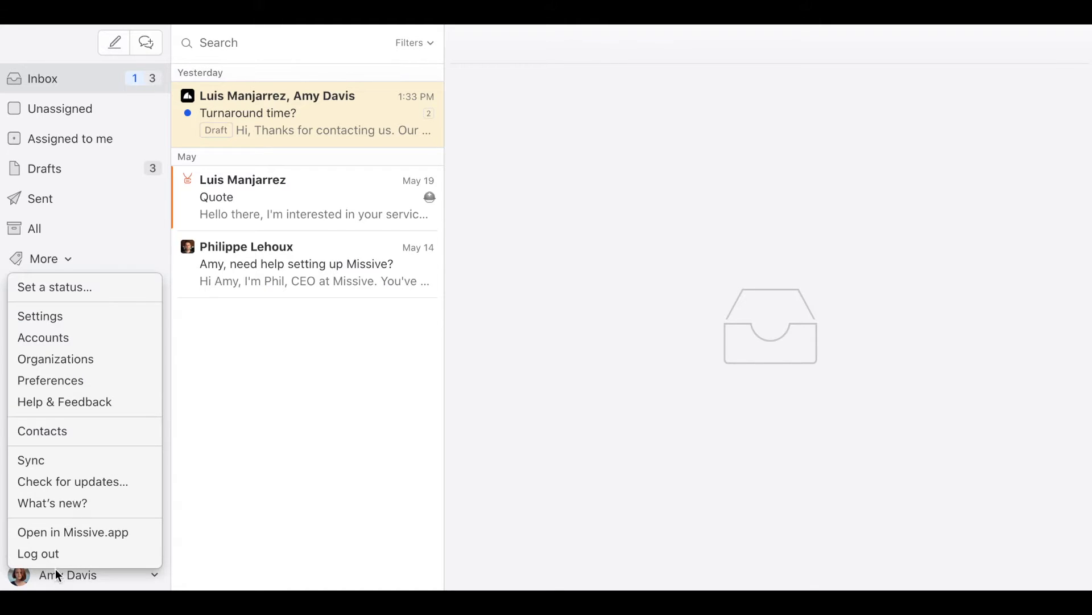
Open Settings from the account menu and go to the Swipes page
click(40, 316)
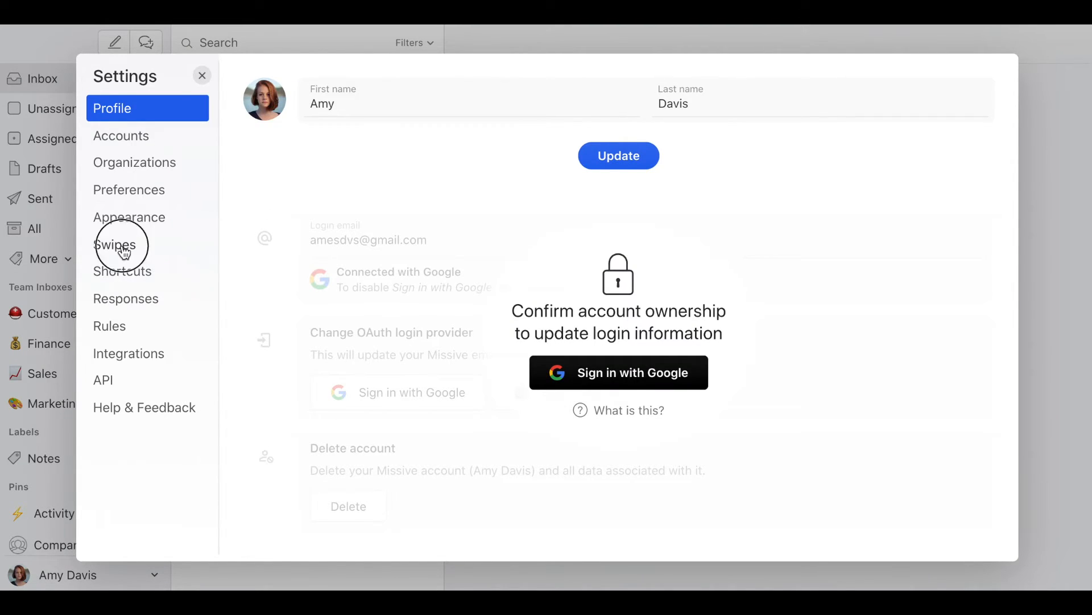
click(115, 244)
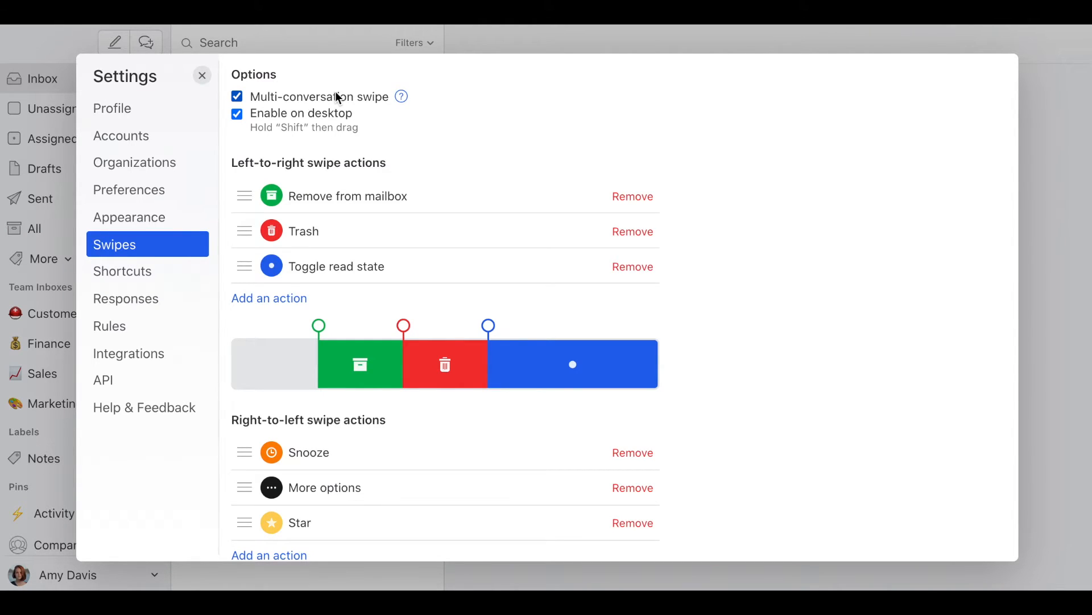
mouse_move(513, 127)
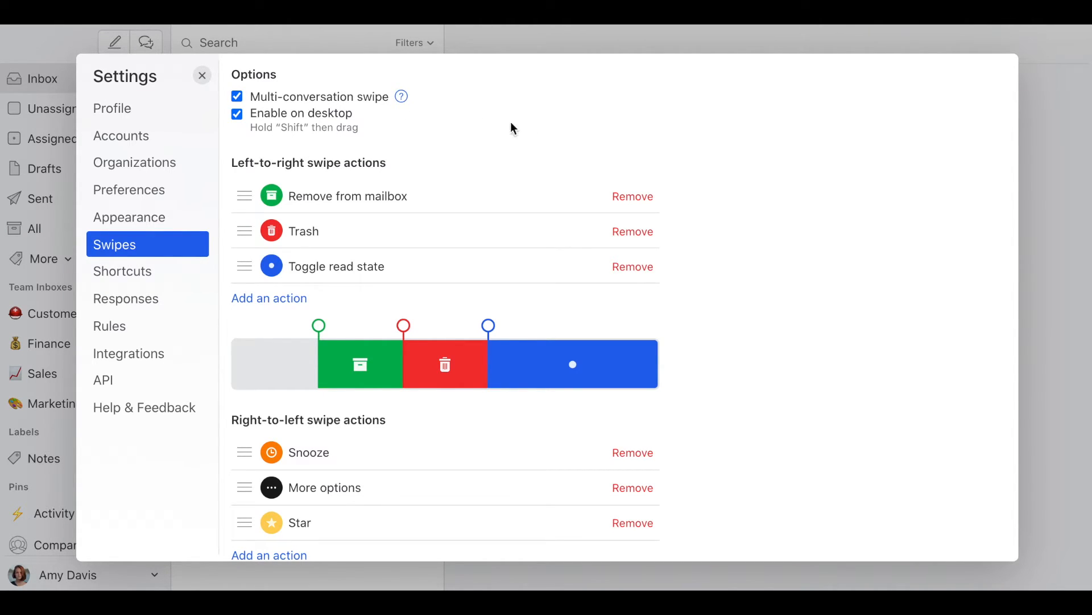
mouse_move(416, 149)
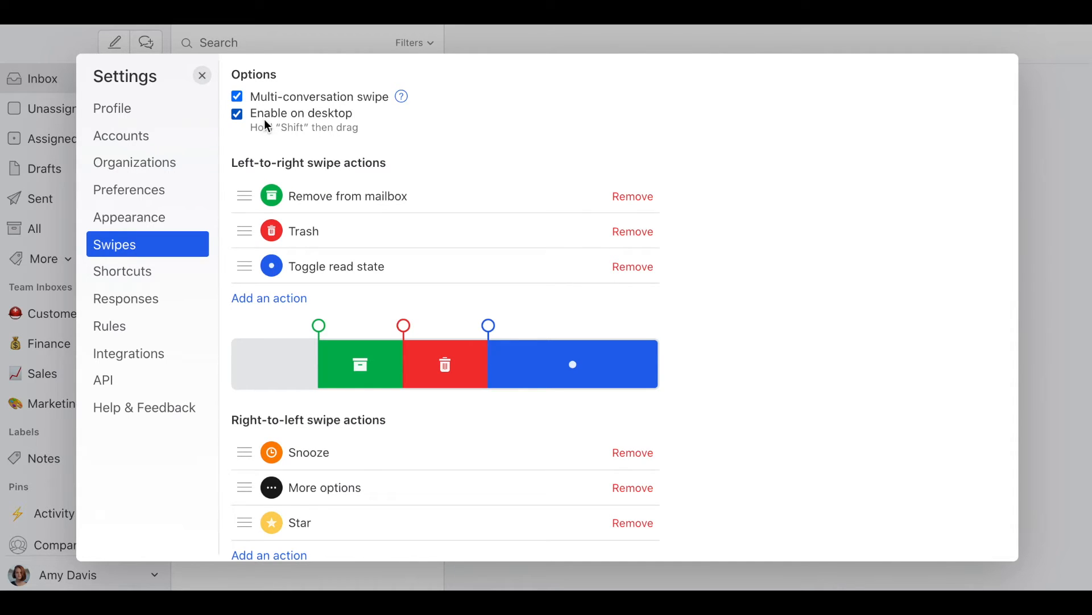
mouse_move(285, 124)
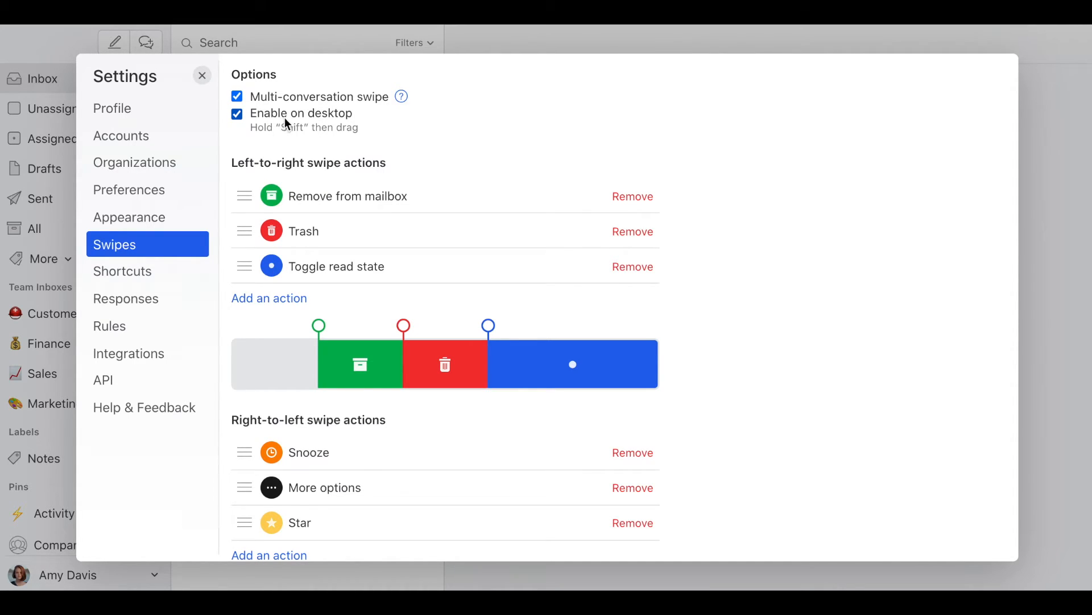
mouse_move(314, 123)
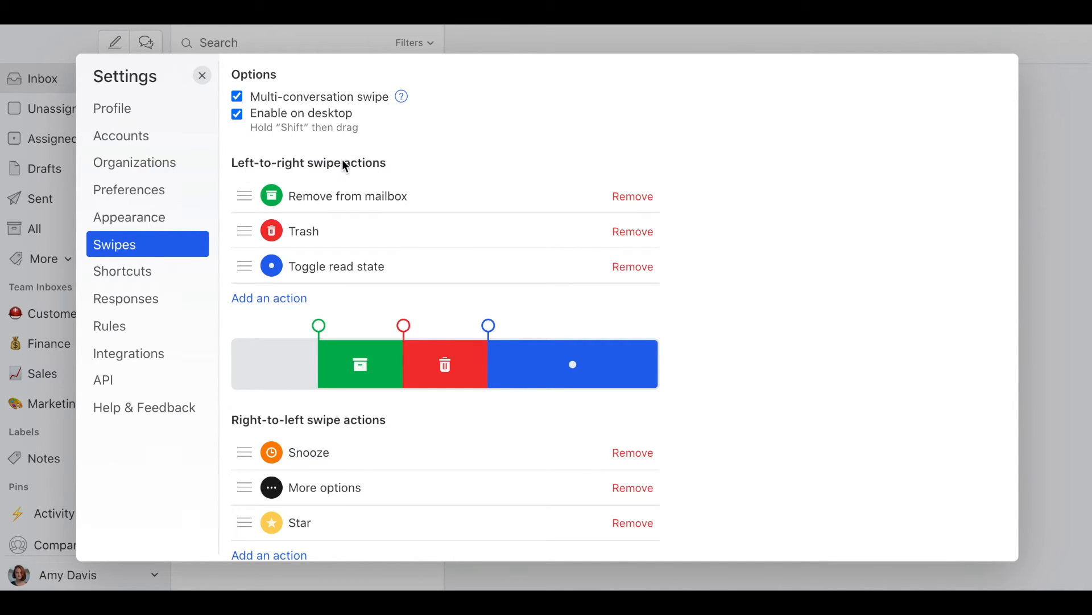
scroll(down, 3)
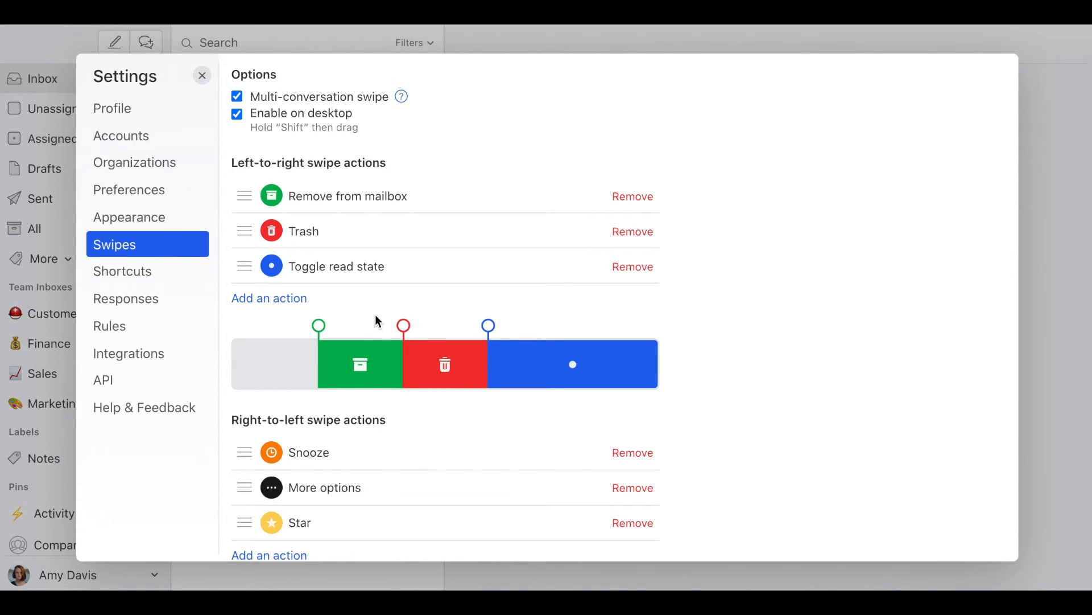
mouse_move(632, 232)
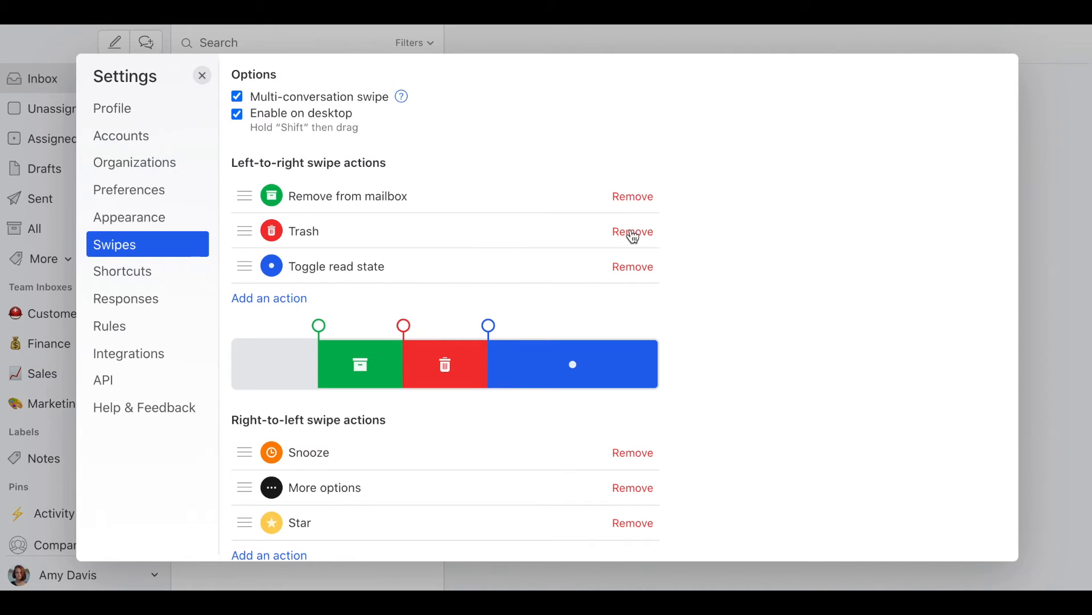
Remove Trash from the left-to-right swipe actions
click(632, 230)
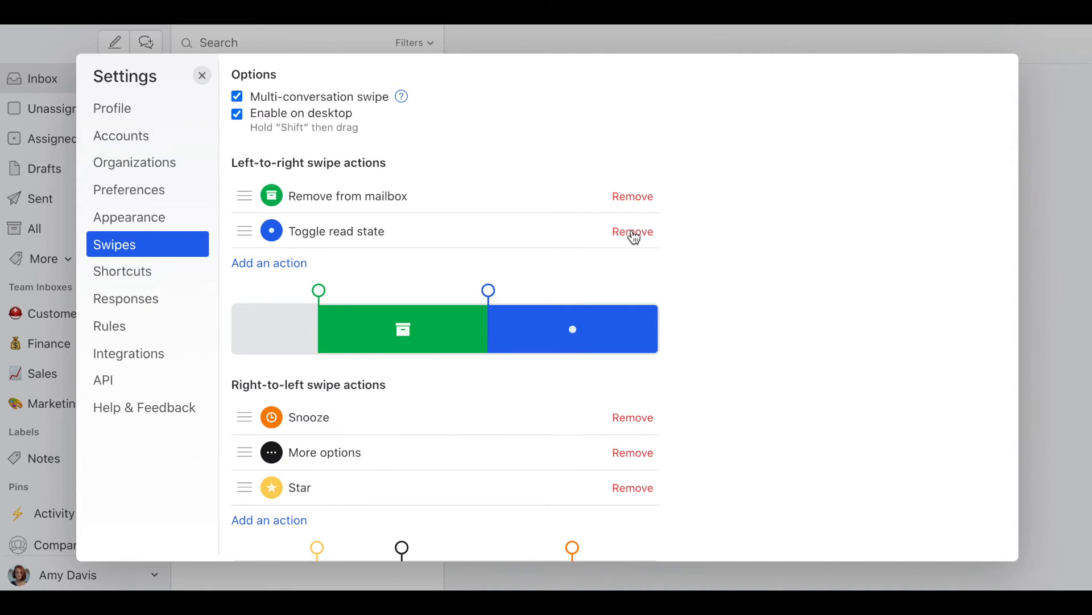
click(631, 231)
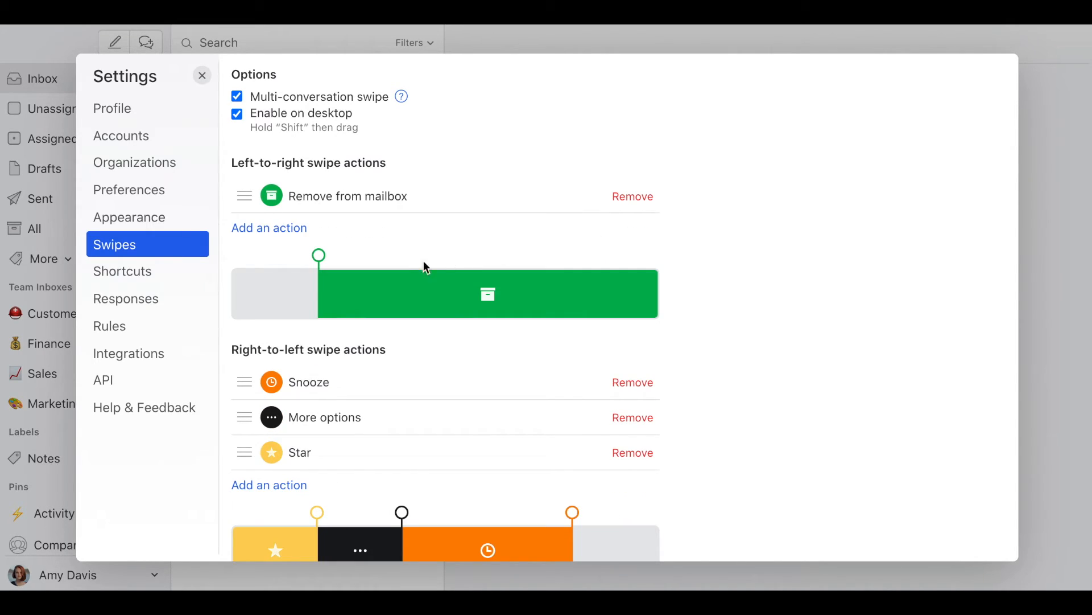
mouse_move(376, 239)
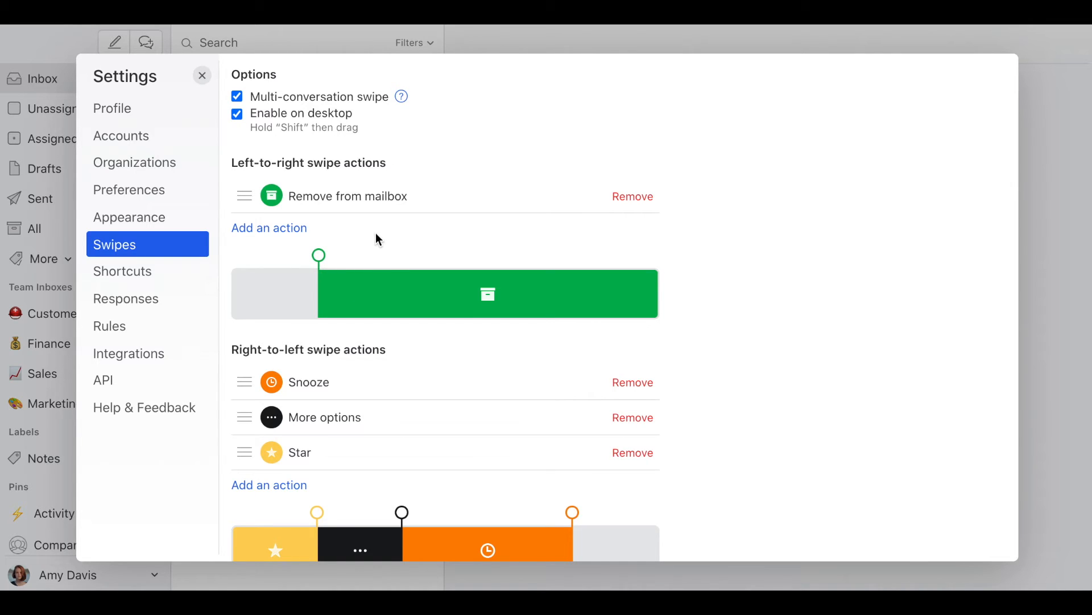
mouse_move(374, 272)
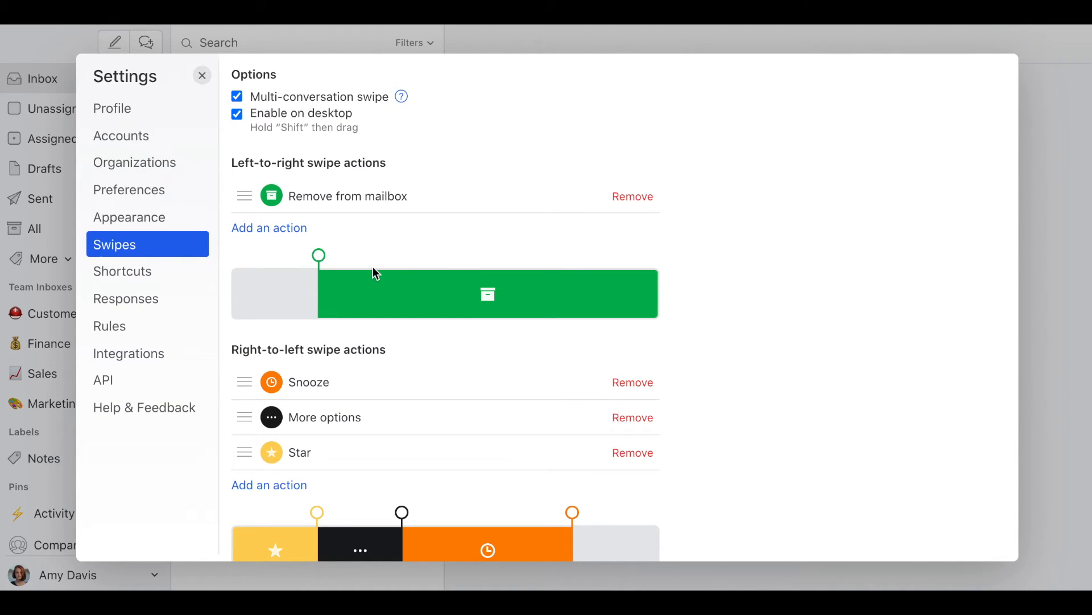
scroll(down, 3)
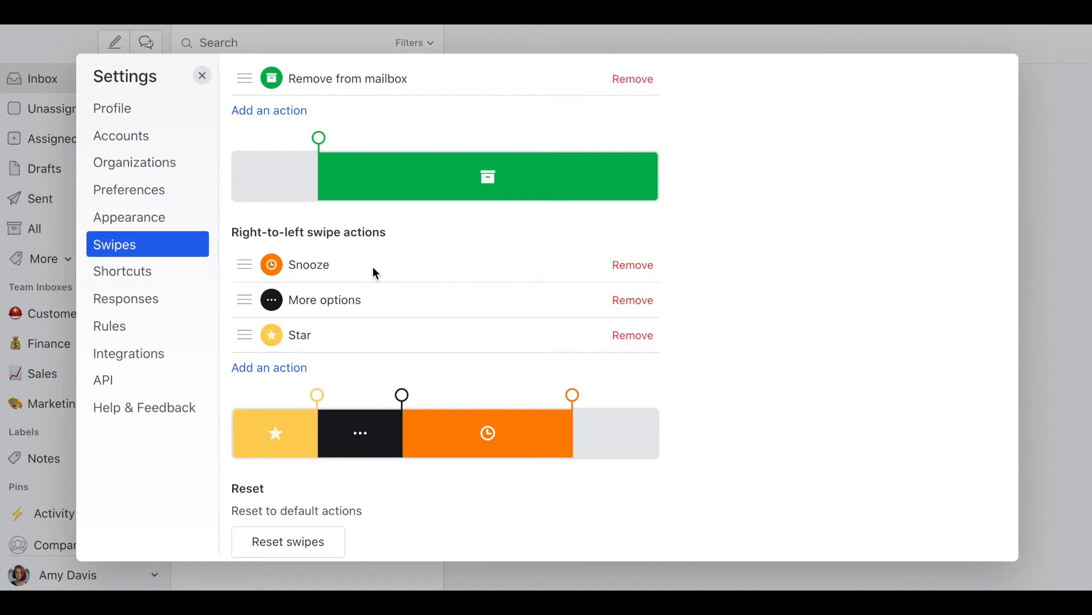
mouse_move(383, 270)
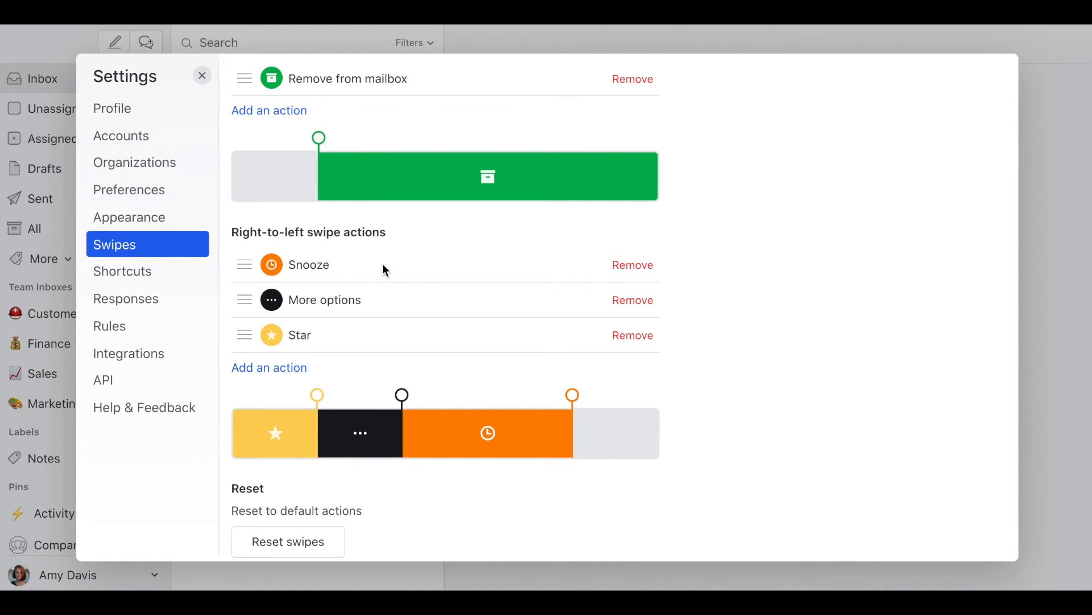
mouse_move(449, 264)
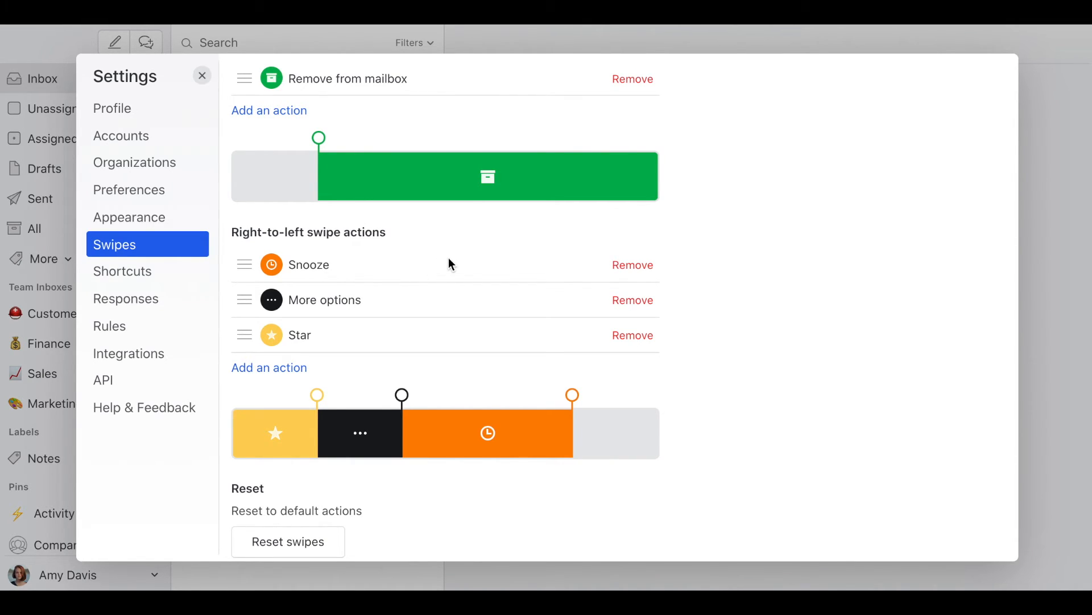
mouse_move(509, 375)
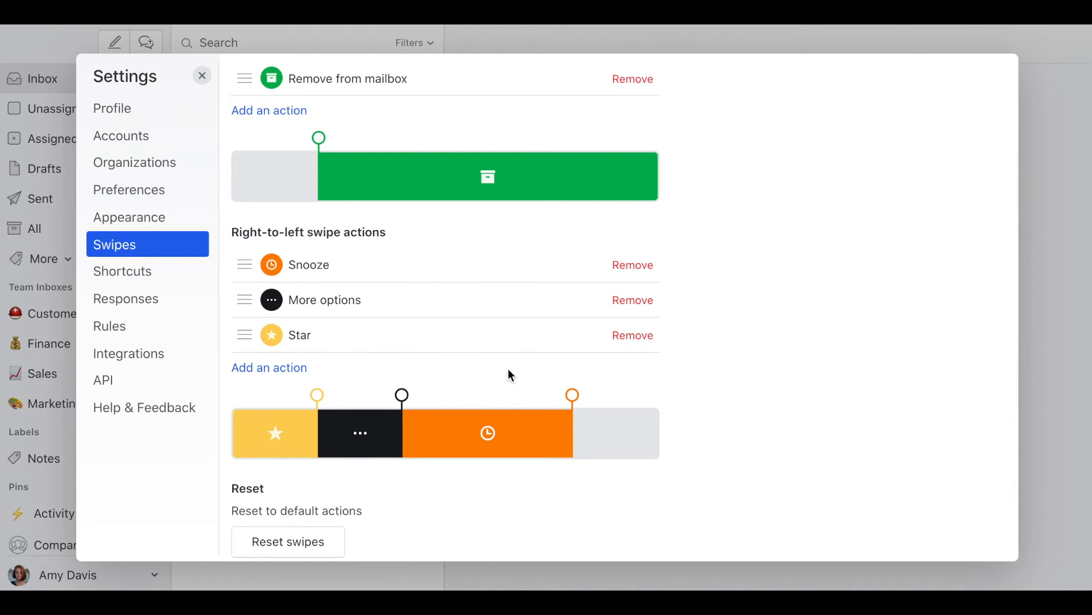
Remove More options and Star from the right-to-left swipe actions
click(631, 300)
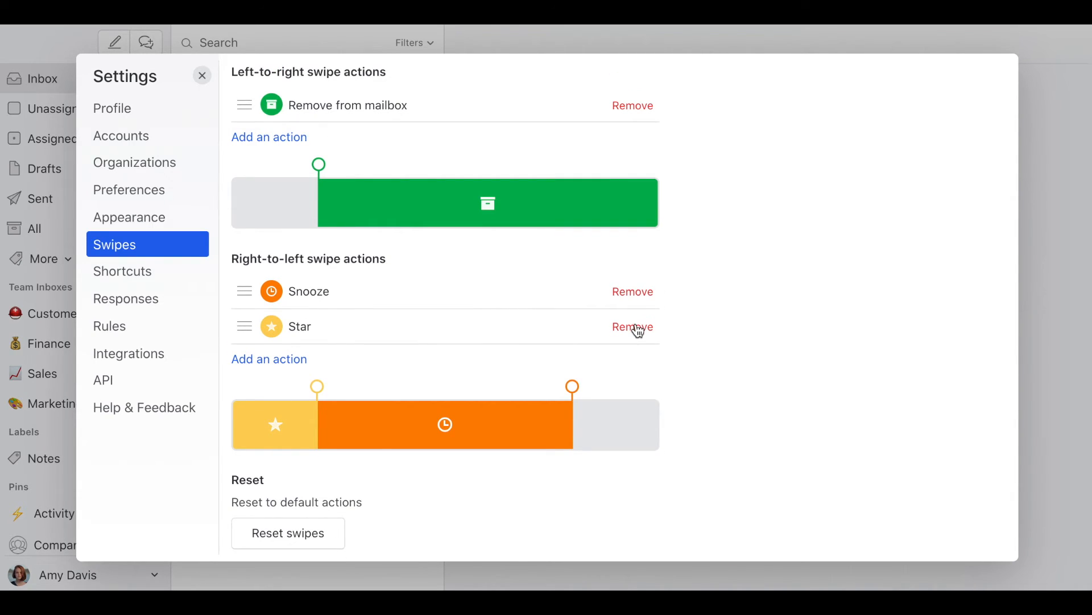
click(633, 326)
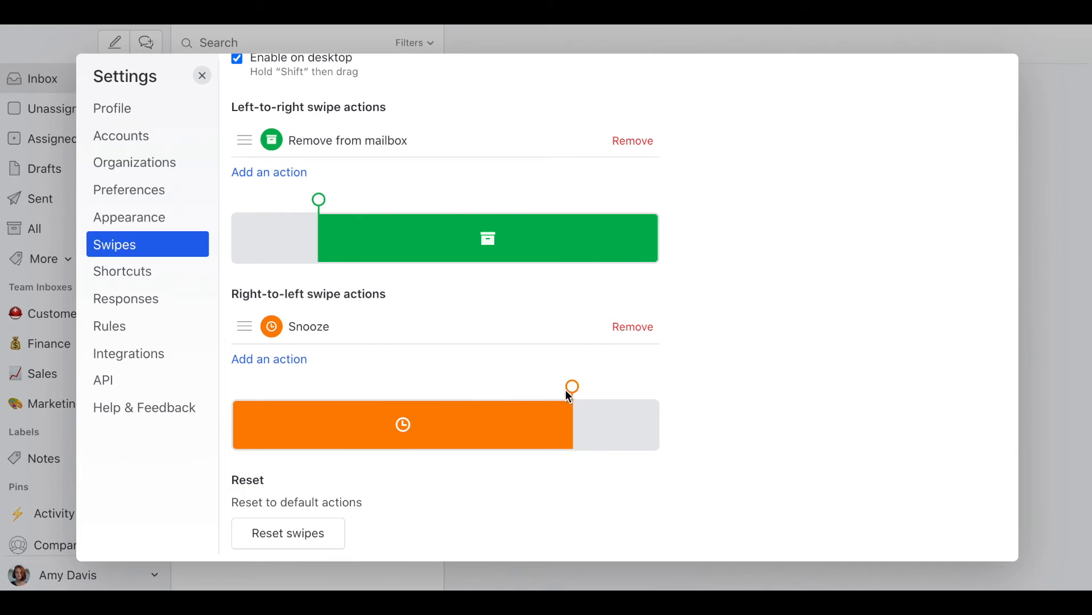
scroll(up, 3)
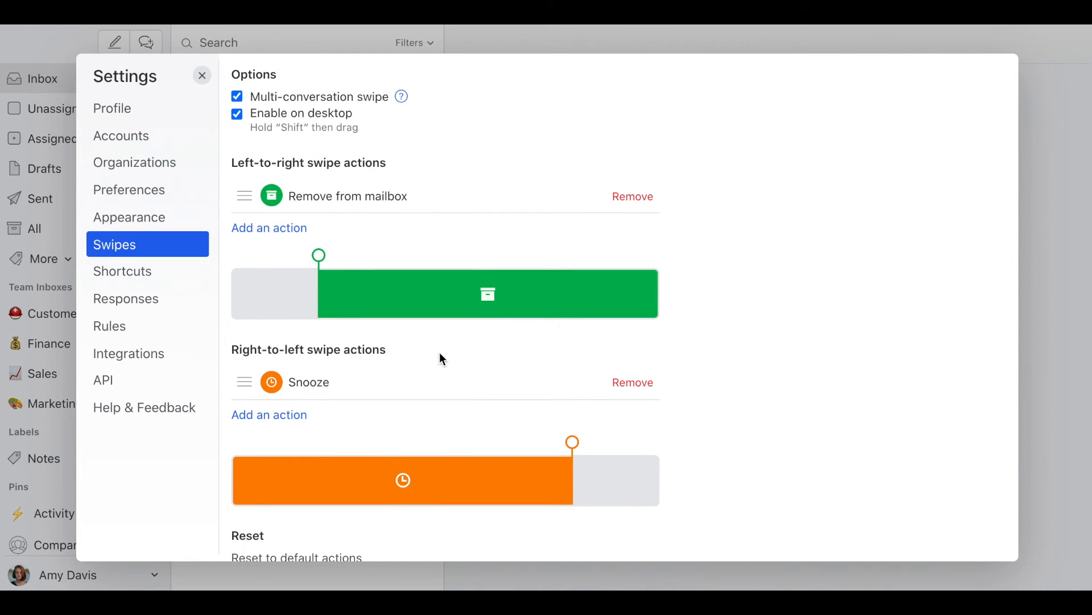
mouse_move(249, 178)
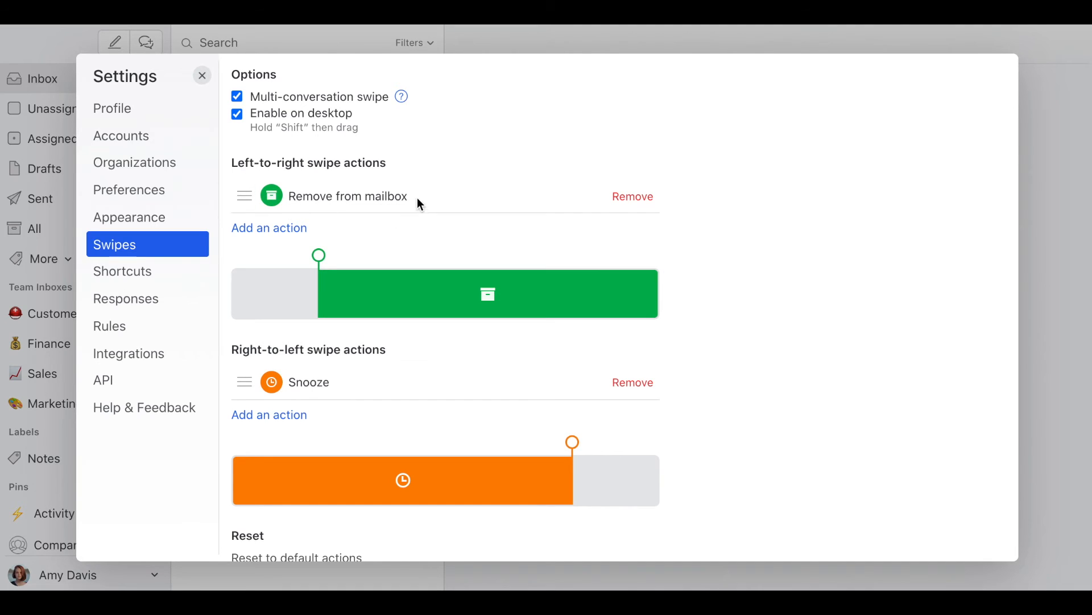
mouse_move(334, 387)
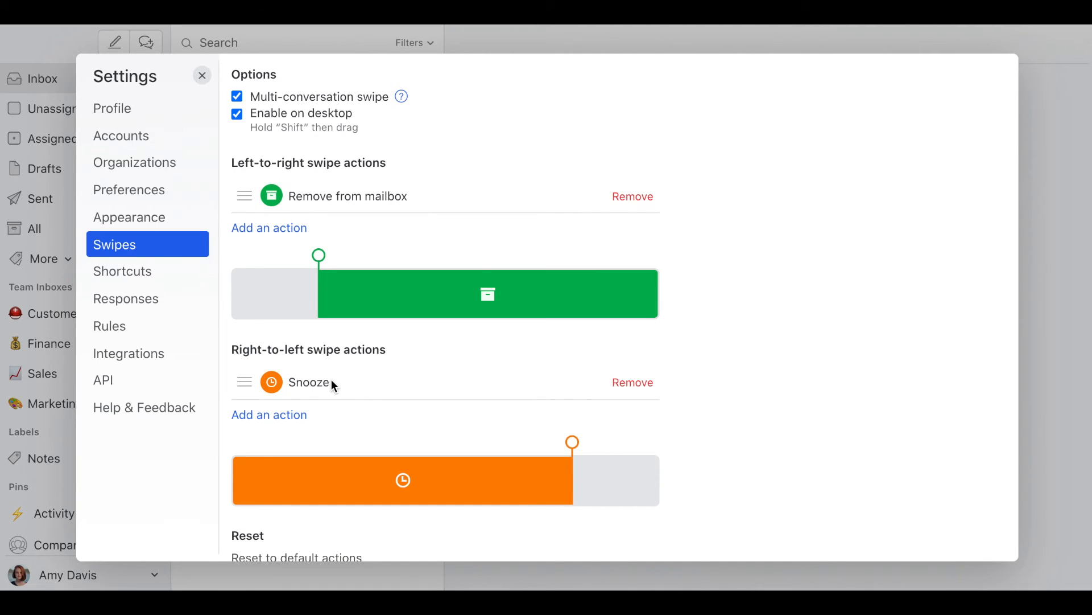
mouse_move(632, 381)
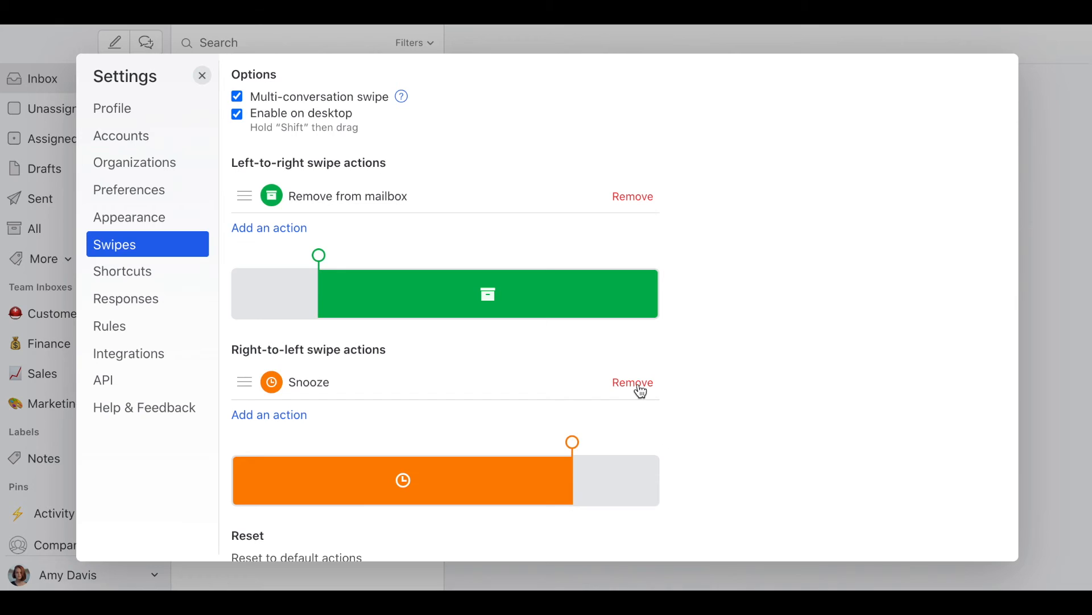
Move Snooze from right-to-left to after Remove from mailbox in left-to-right, then exit settings
click(632, 382)
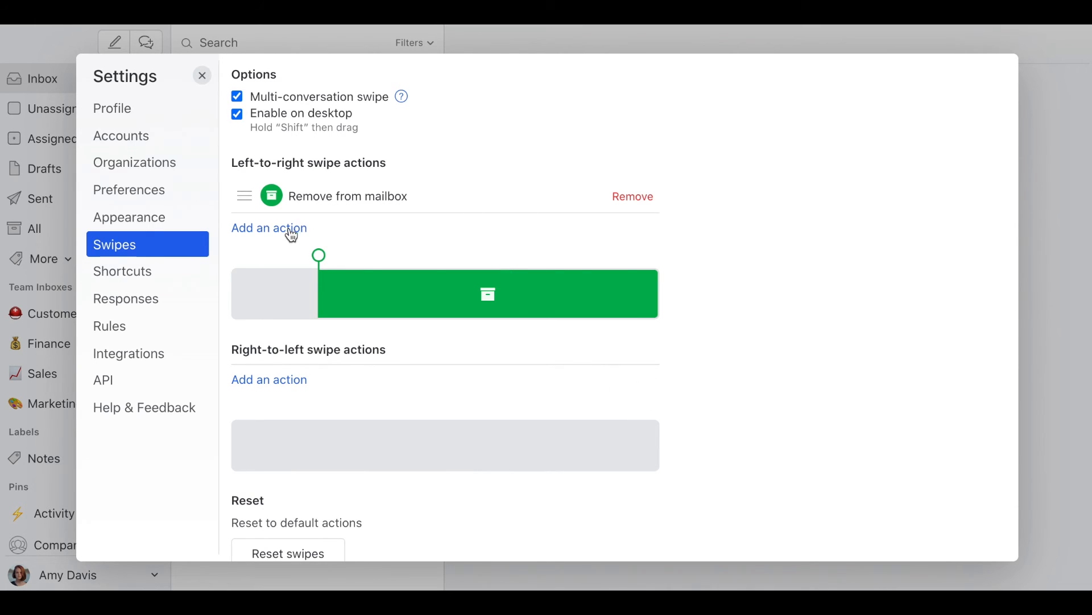
click(268, 228)
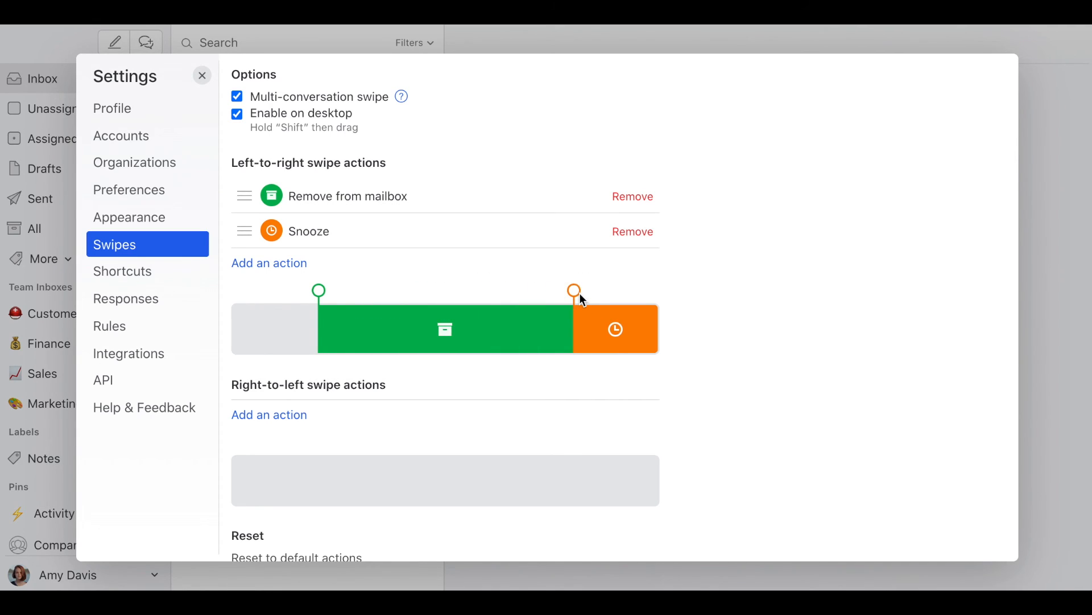
mouse_move(1003, 328)
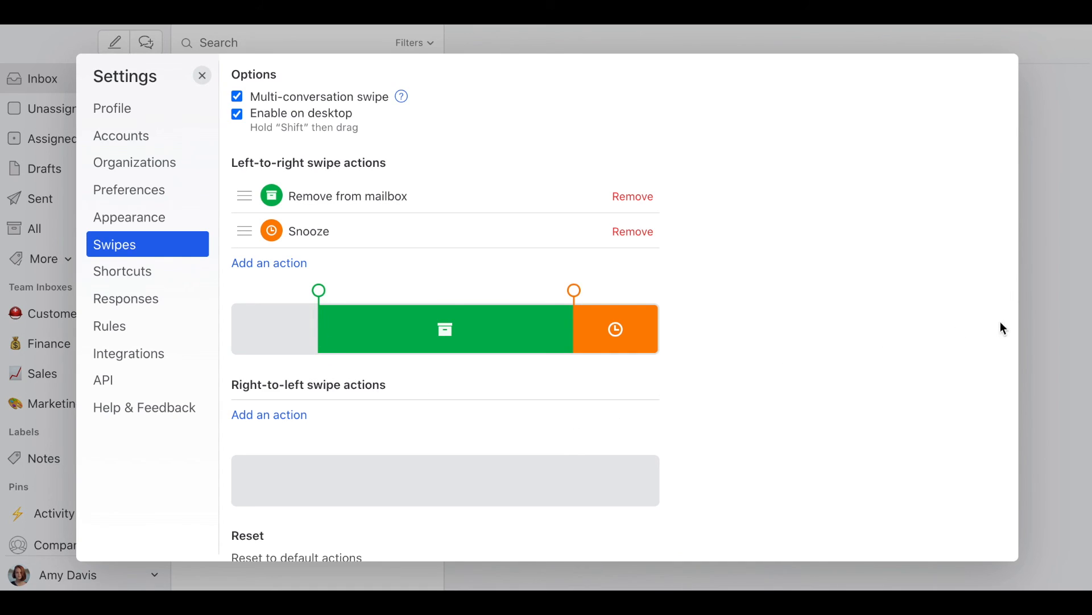
click(202, 75)
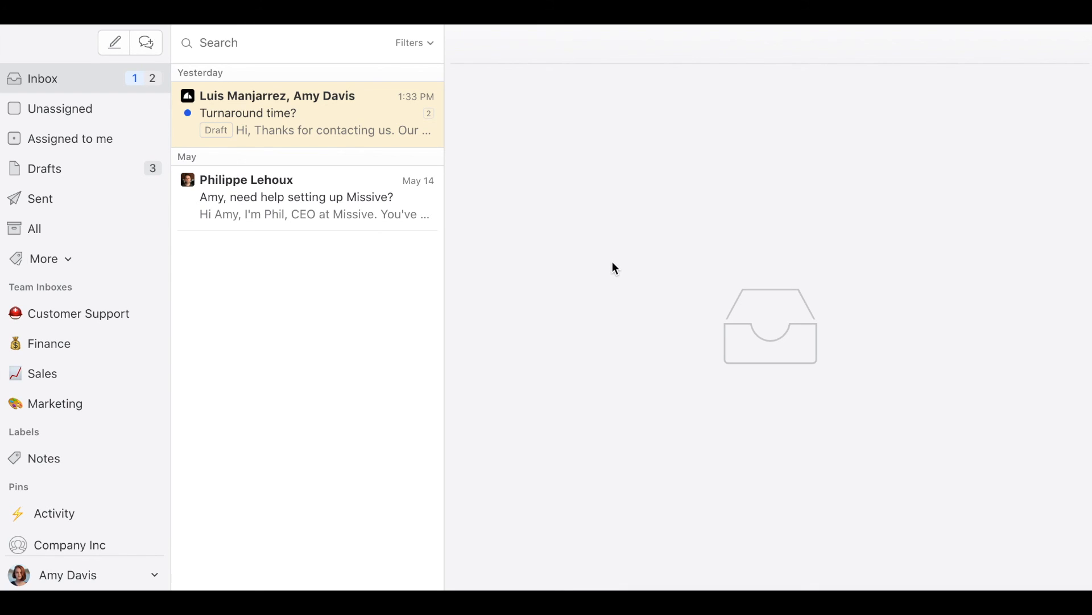
mouse_move(540, 321)
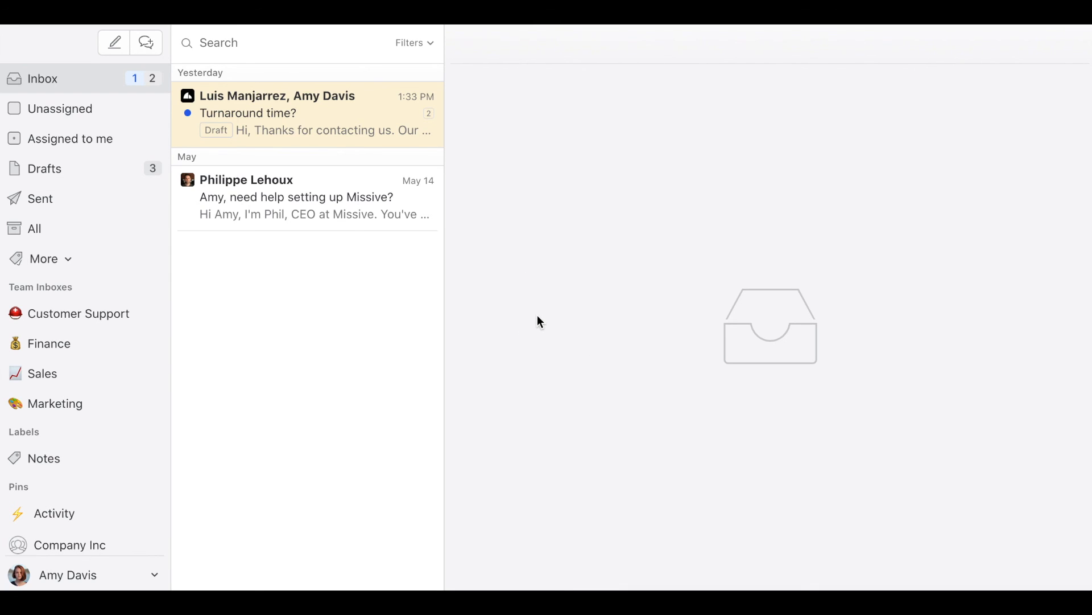